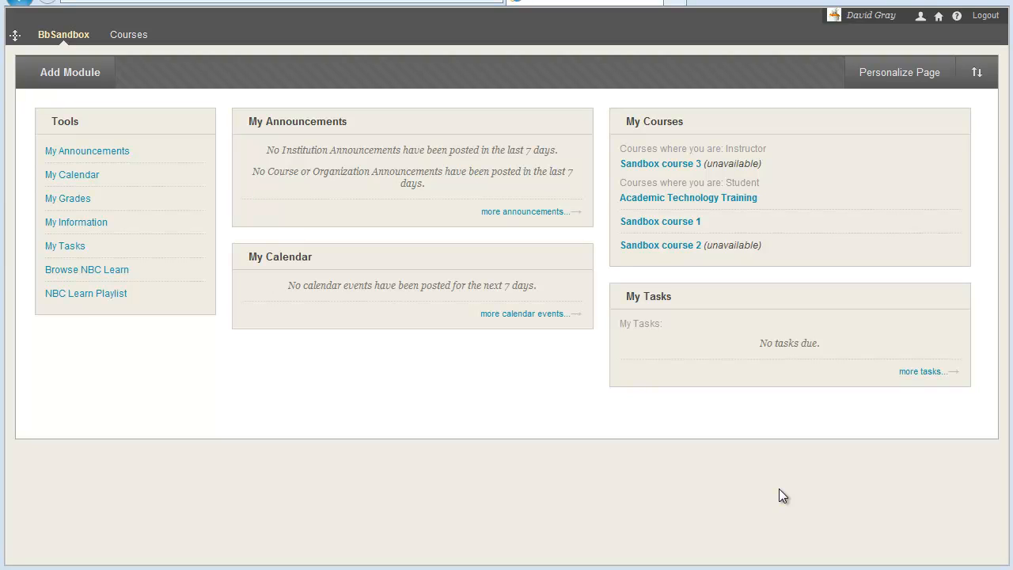
{"action": "mouse_move", "coordinate": [767, 437]}
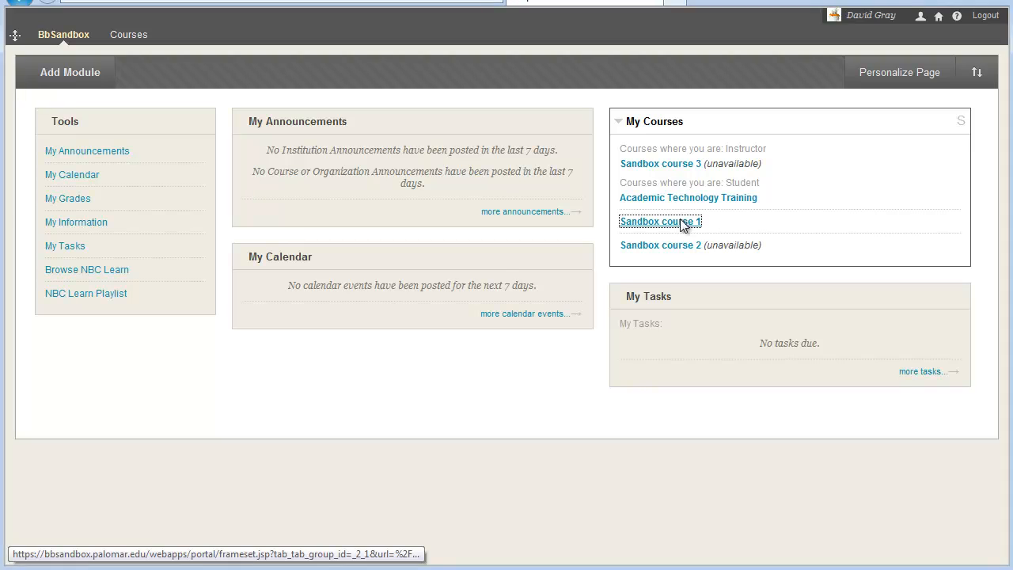
Open Sandbox course 1, then return to the portal's main page.
{"action": "left_click", "coordinate": [659, 221]}
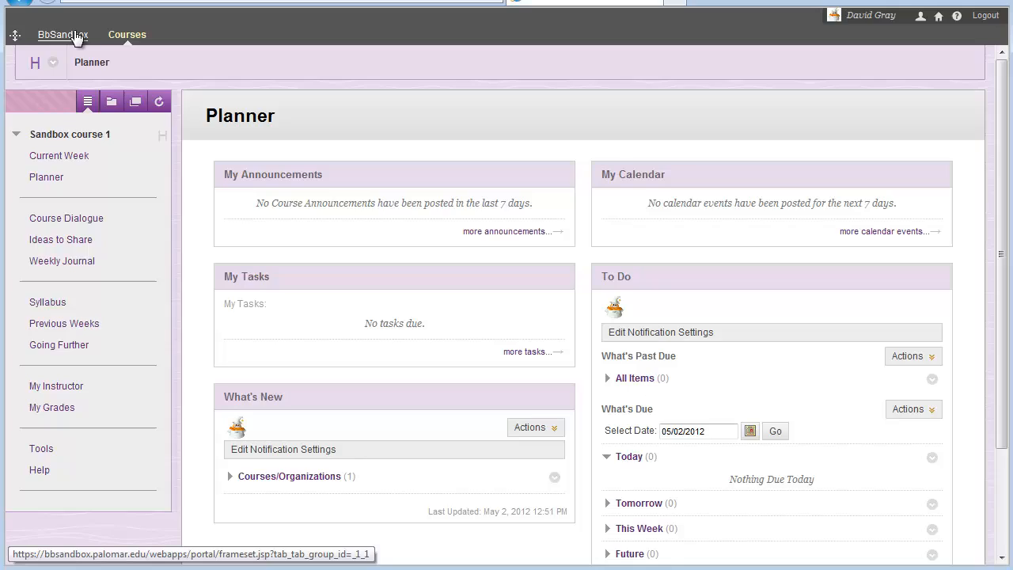
{"action": "left_click", "coordinate": [63, 35]}
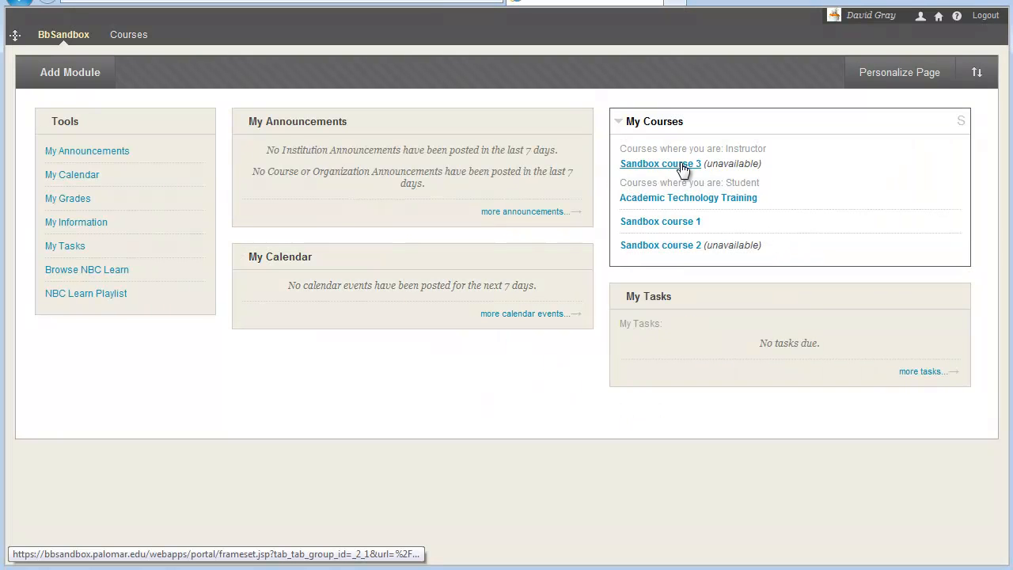
Open Sandbox course 3 from My Courses, showing its Quick Setup Guide.
{"action": "left_click", "coordinate": [660, 163]}
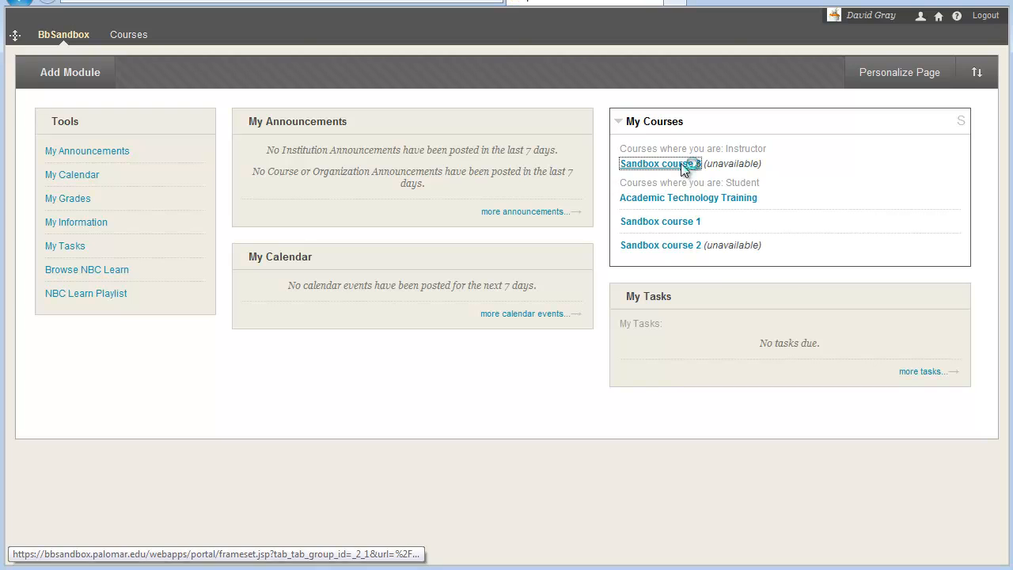
{"action": "left_click", "coordinate": [659, 163]}
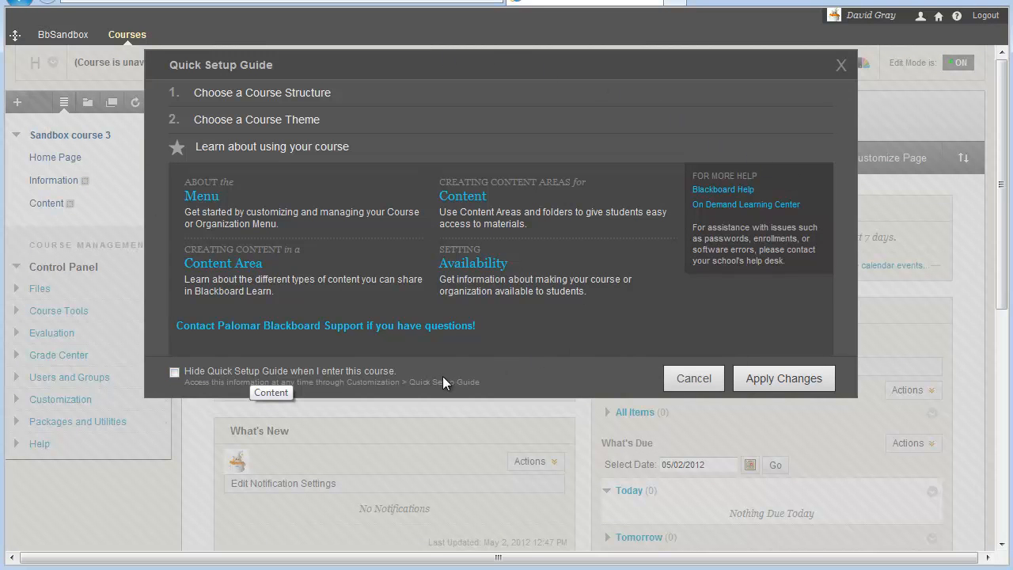
{"action": "left_click", "coordinate": [174, 372]}
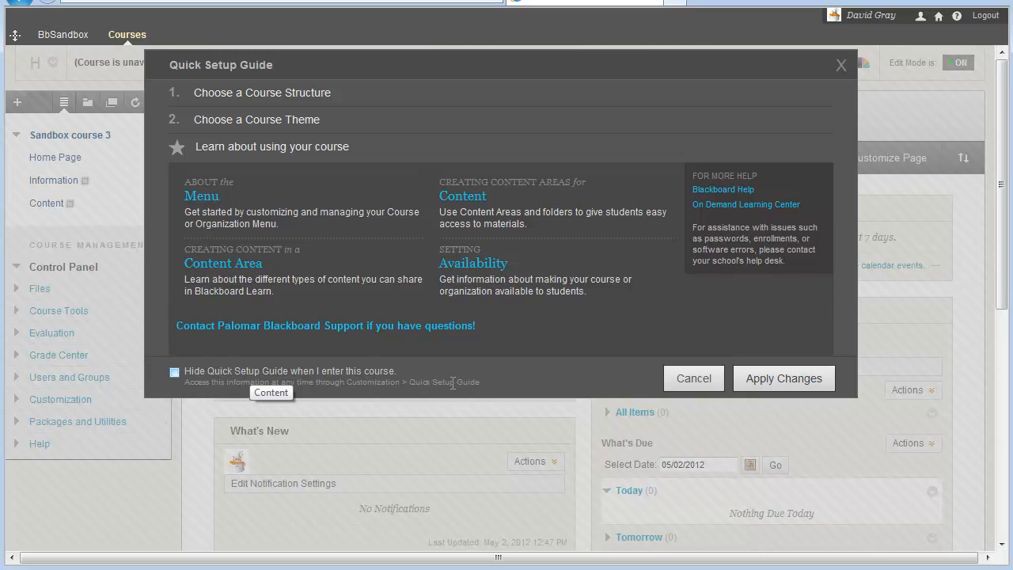
{"action": "mouse_move", "coordinate": [513, 391]}
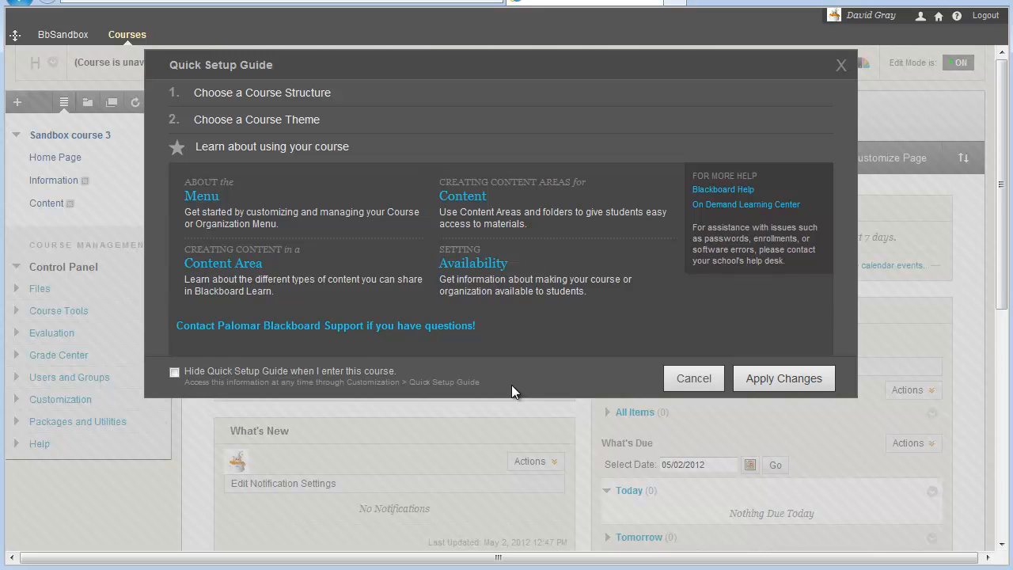
{"action": "mouse_move", "coordinate": [537, 337]}
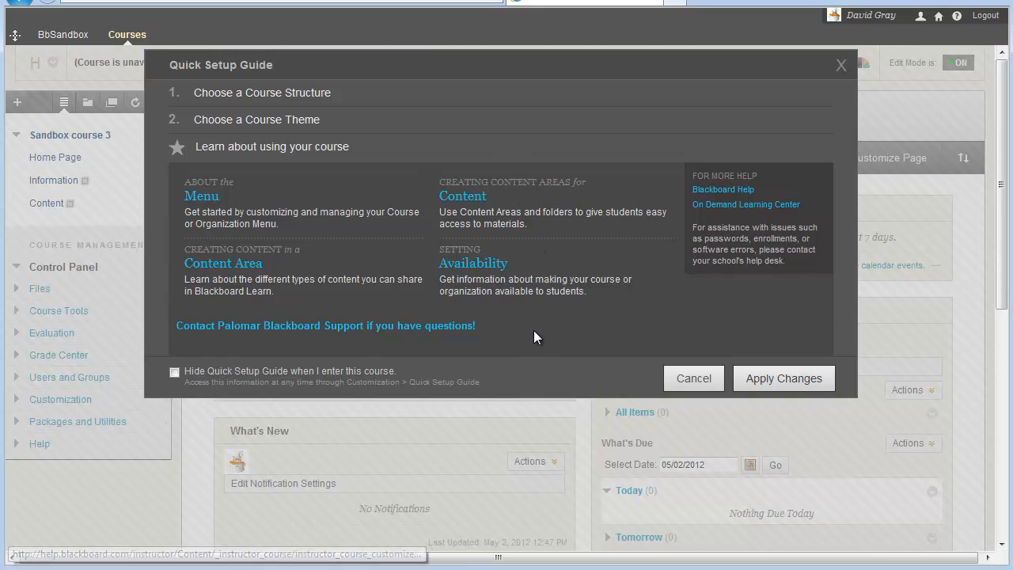
{"action": "mouse_move", "coordinate": [539, 358]}
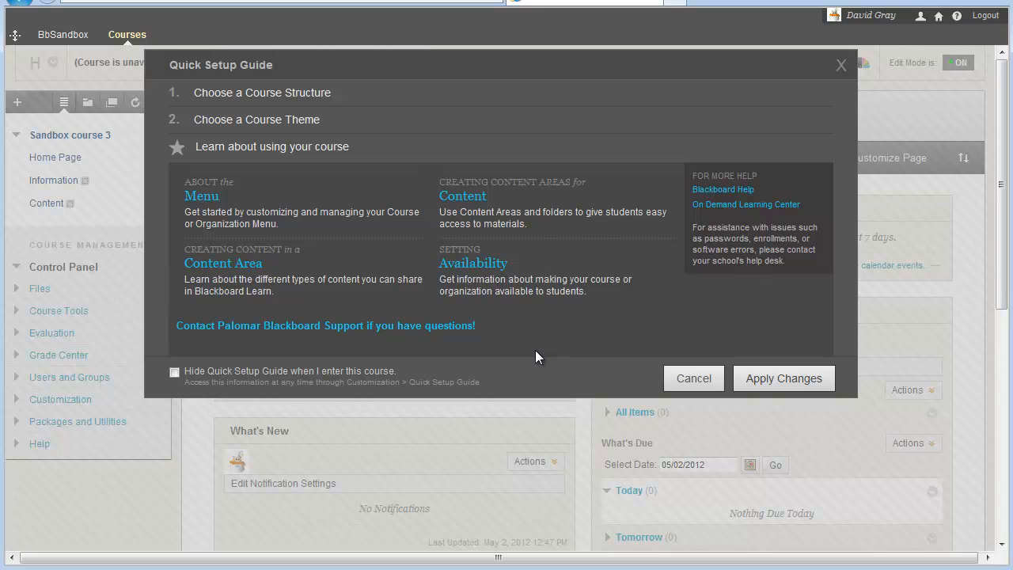
{"action": "mouse_move", "coordinate": [252, 209]}
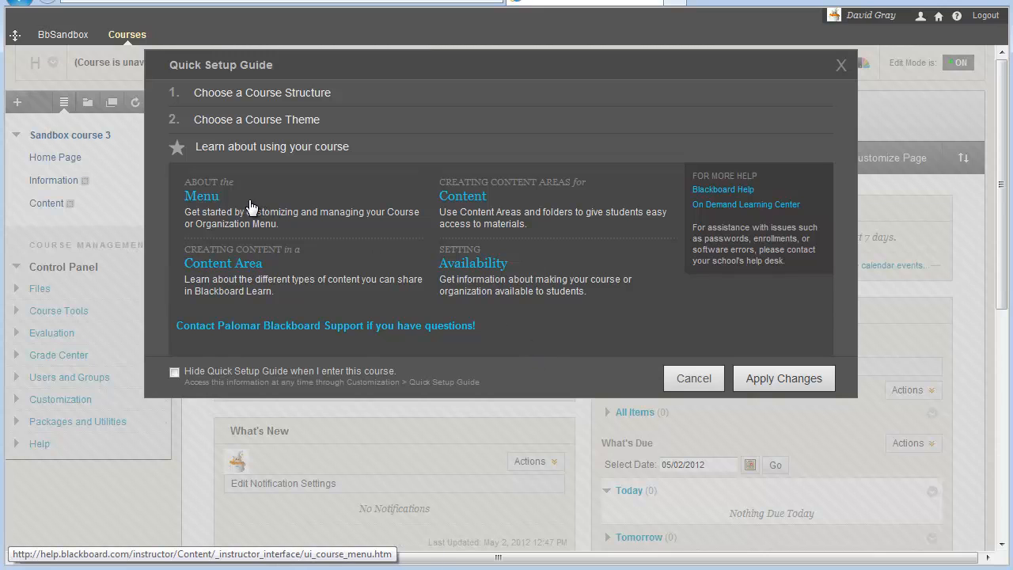
{"action": "mouse_move", "coordinate": [489, 209]}
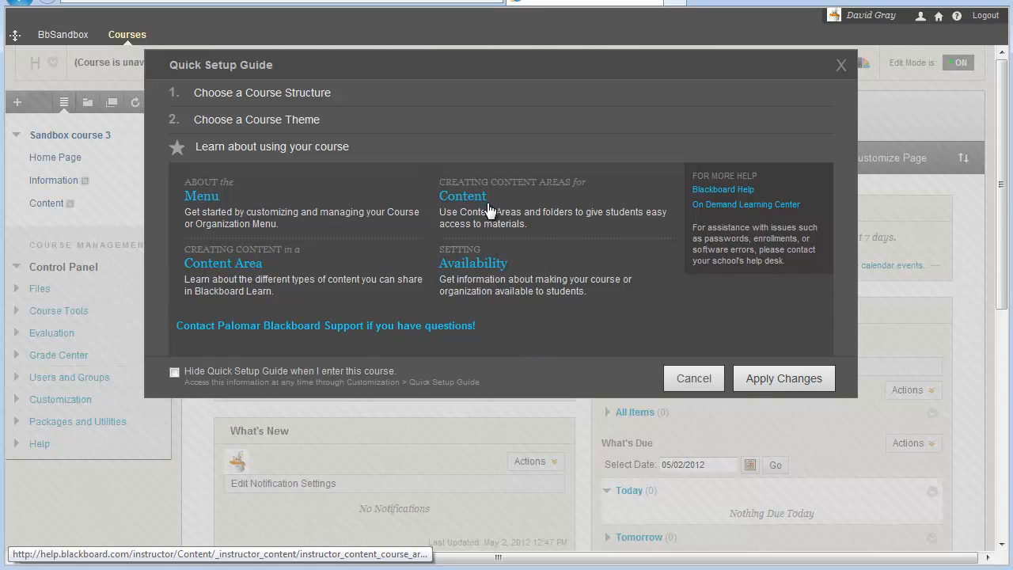
{"action": "mouse_move", "coordinate": [783, 187]}
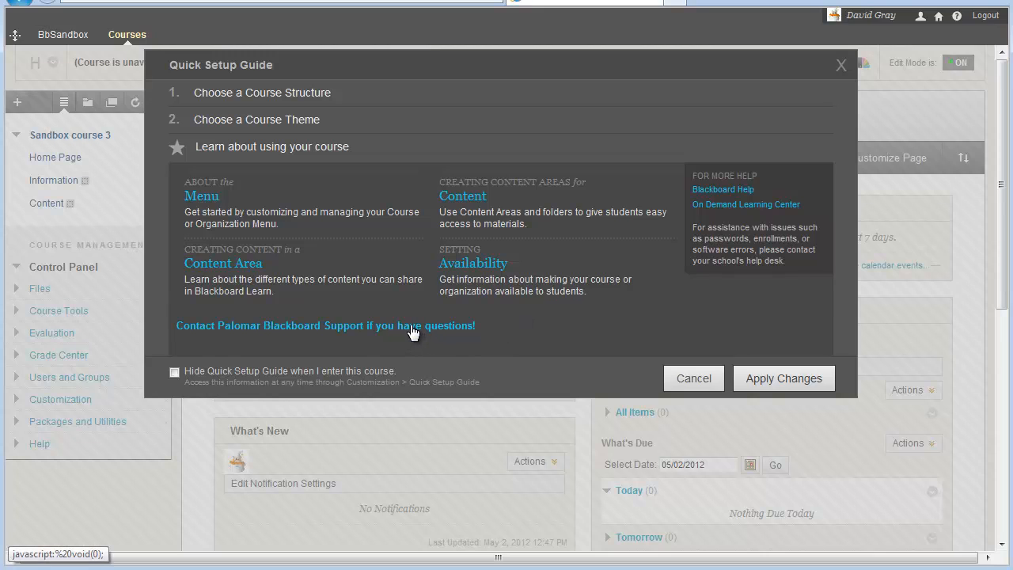
{"action": "mouse_move", "coordinate": [577, 332]}
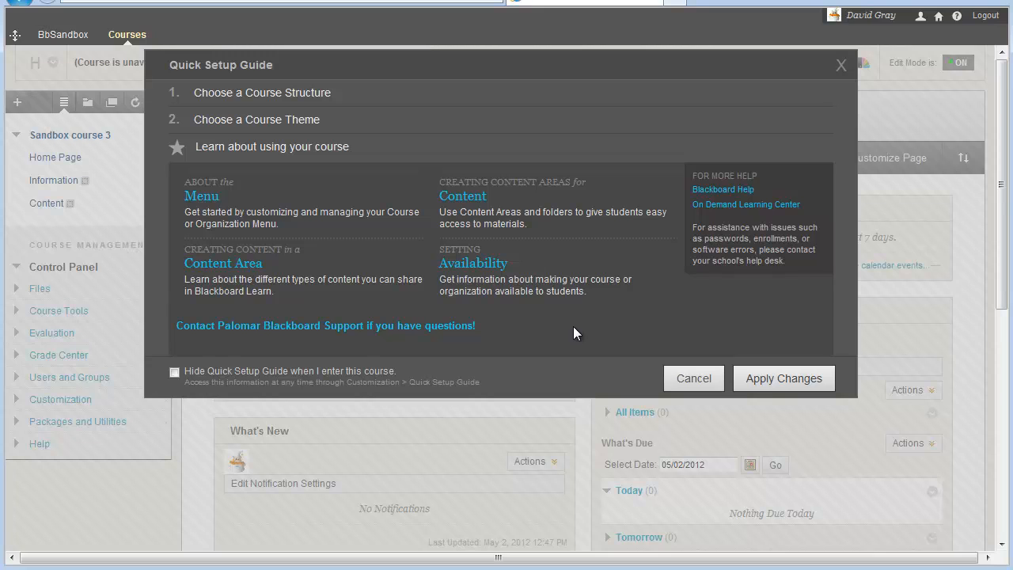
{"action": "mouse_move", "coordinate": [462, 327]}
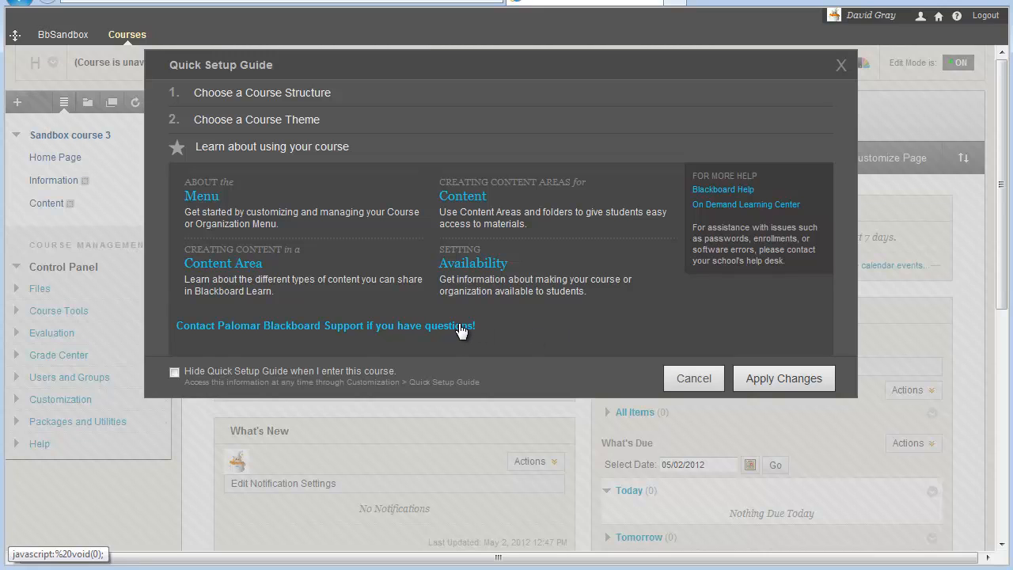
{"action": "mouse_move", "coordinate": [582, 336]}
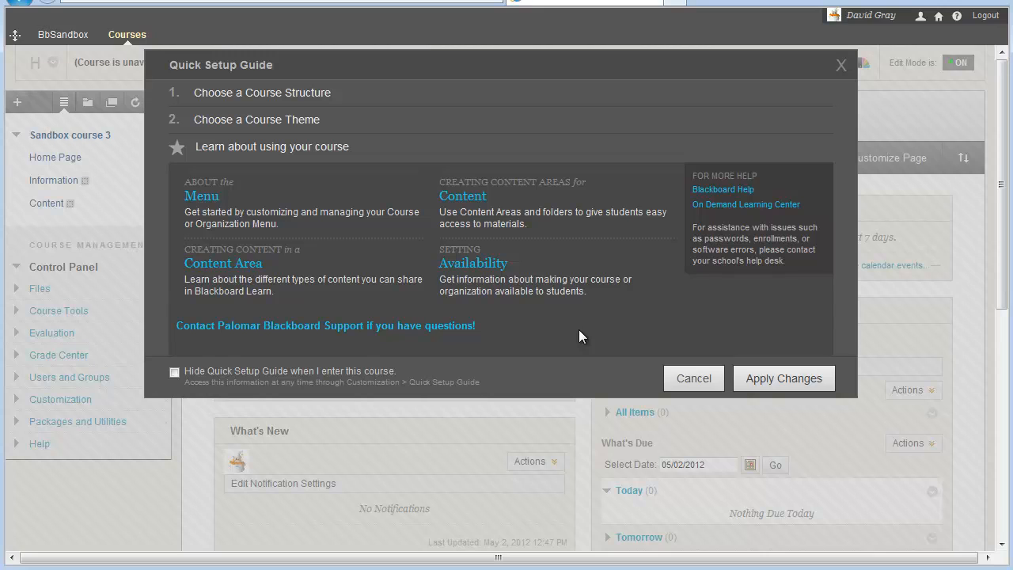
{"action": "mouse_move", "coordinate": [611, 98]}
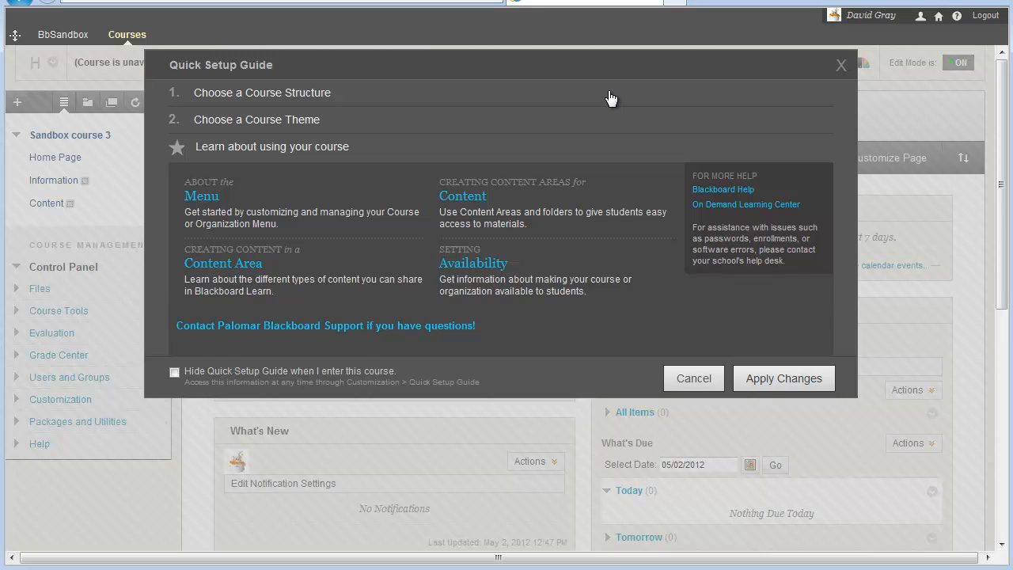
{"action": "mouse_move", "coordinate": [594, 324]}
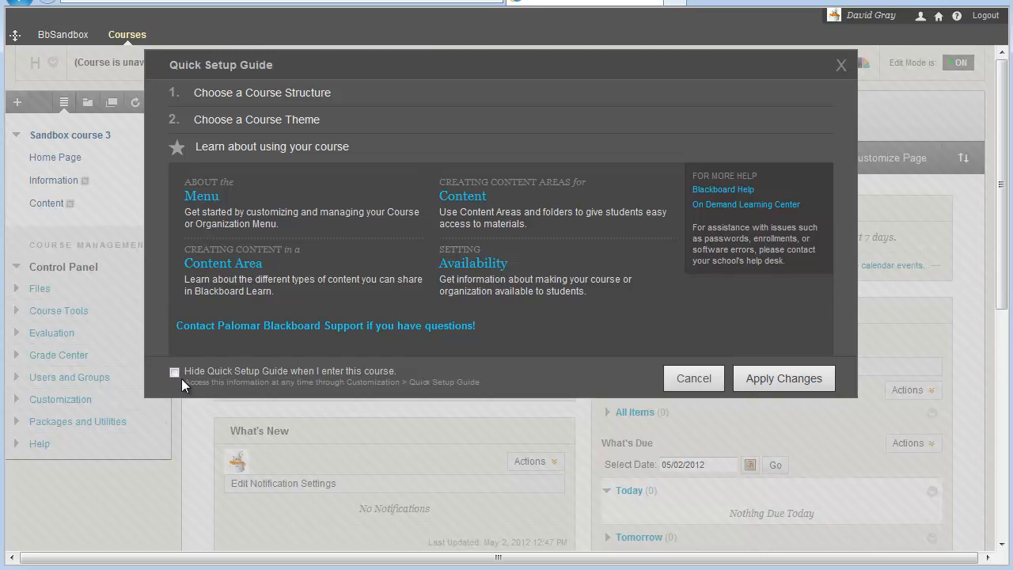
Set the Quick Setup Guide to stay hidden on course entry and apply the change.
{"action": "left_click", "coordinate": [175, 372]}
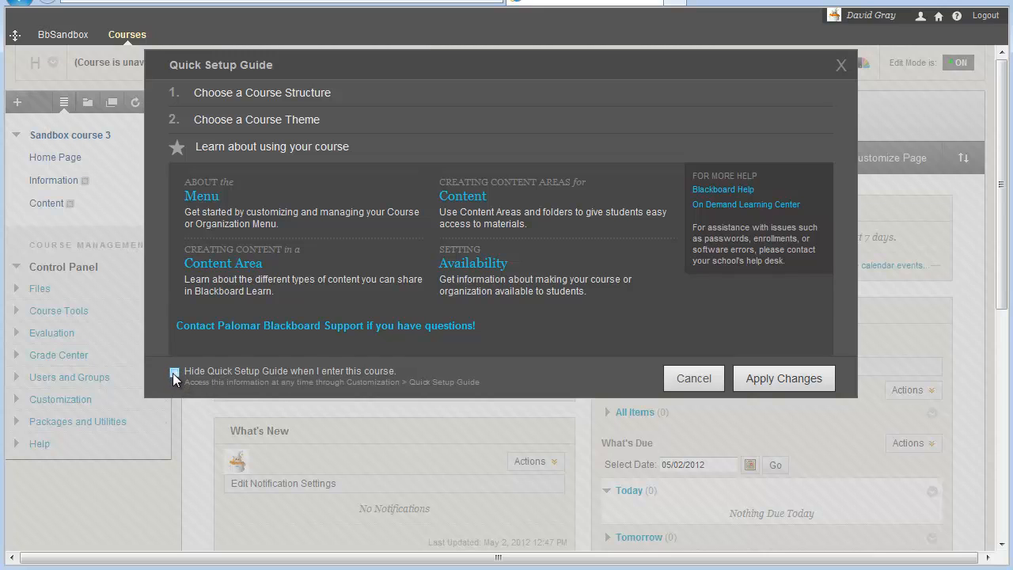
{"action": "left_click", "coordinate": [175, 372]}
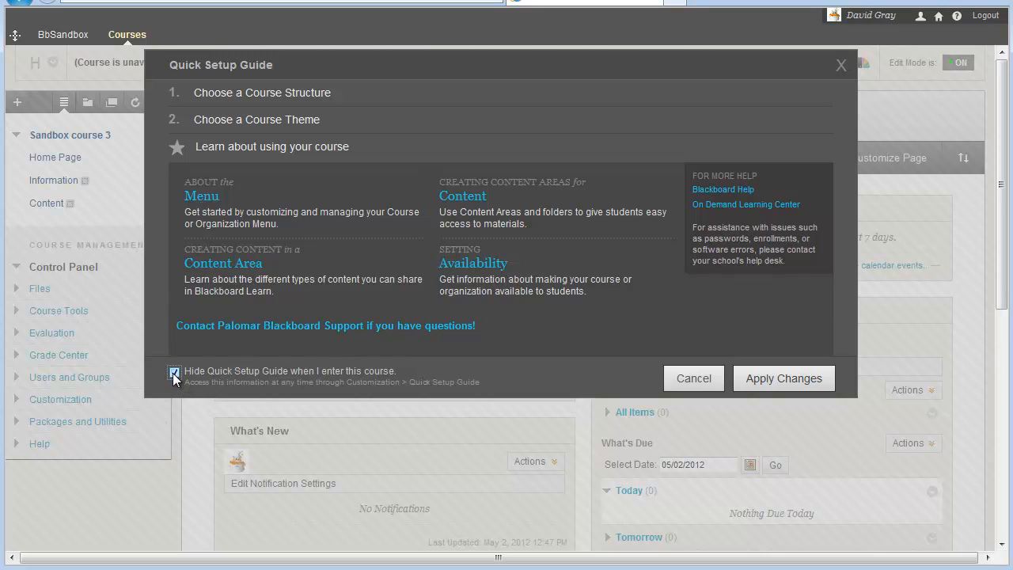
{"action": "left_click", "coordinate": [174, 372]}
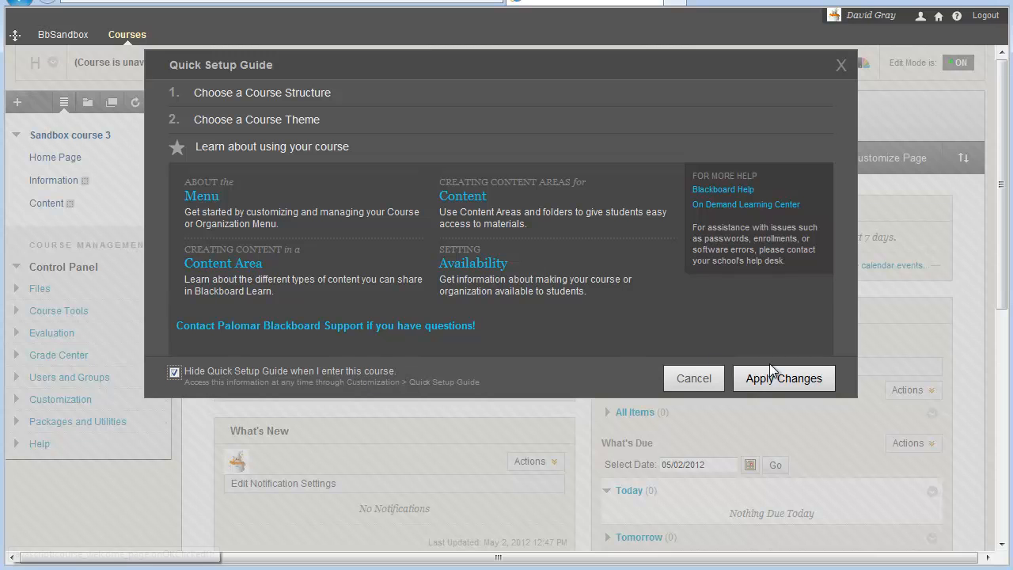
{"action": "left_click", "coordinate": [784, 377]}
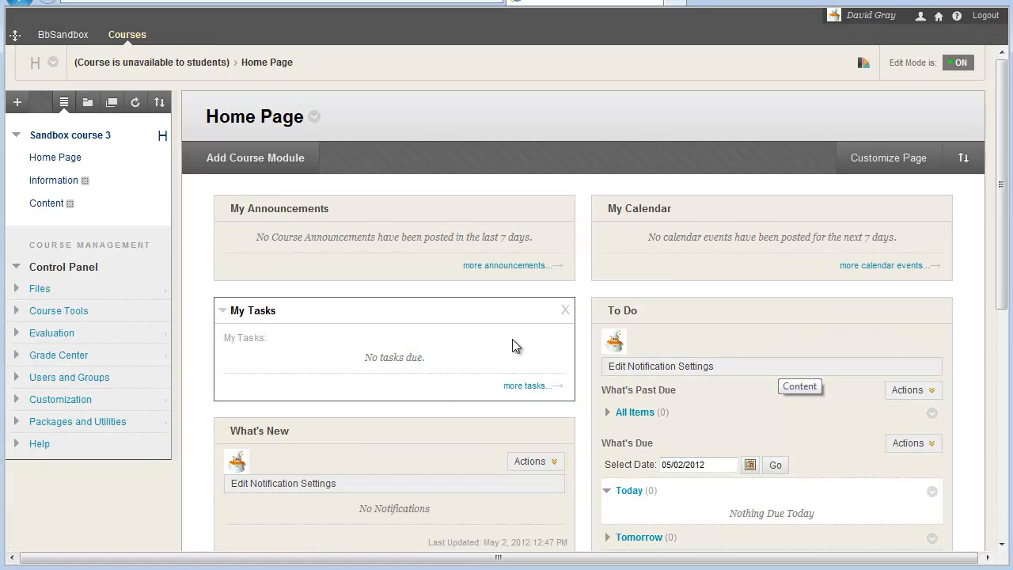
{"action": "mouse_move", "coordinate": [60, 399]}
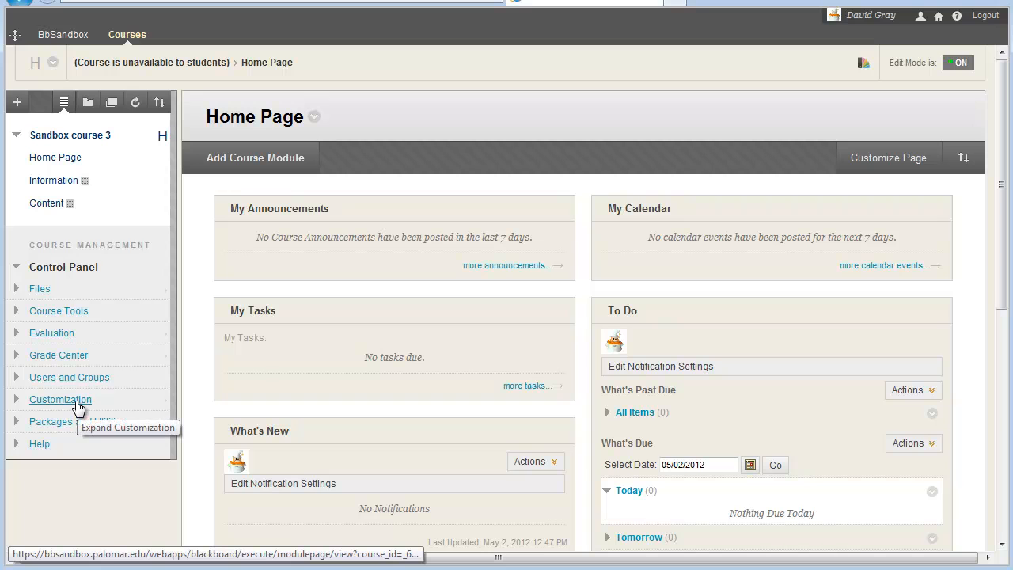
Reopen the Quick Setup Guide from the course Customization options.
{"action": "left_click", "coordinate": [61, 399]}
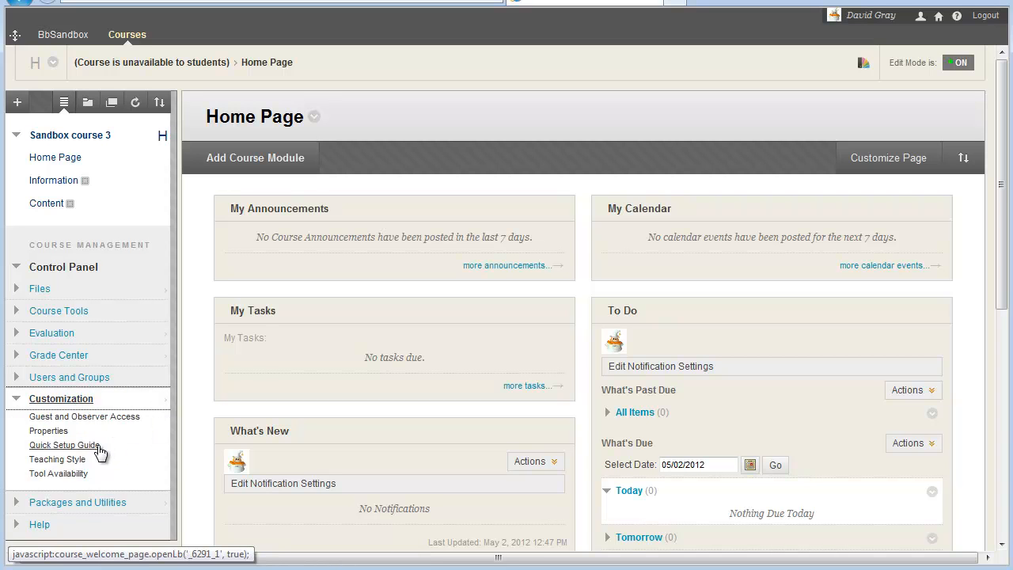
{"action": "left_click", "coordinate": [64, 444]}
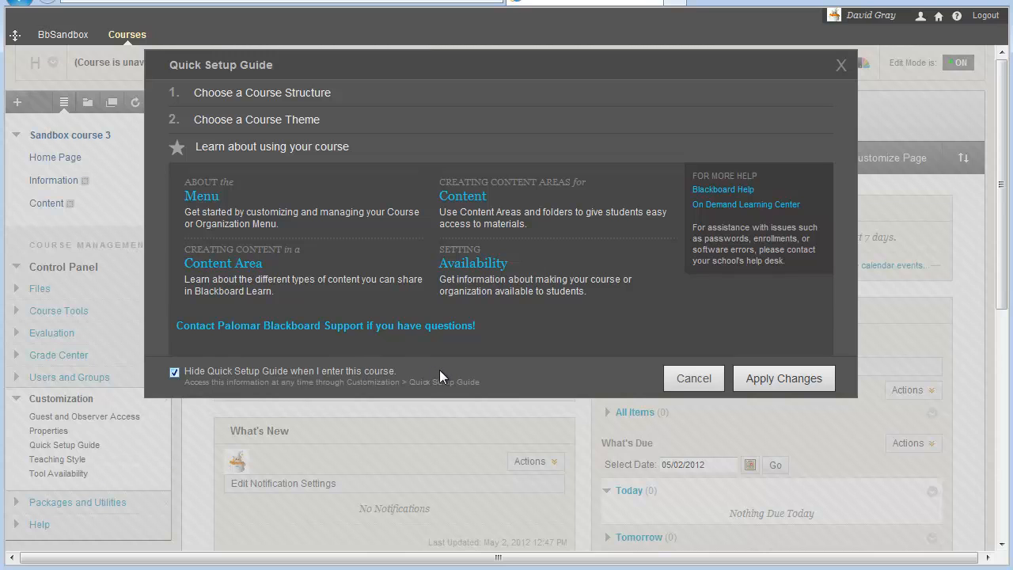
{"action": "mouse_move", "coordinate": [671, 199]}
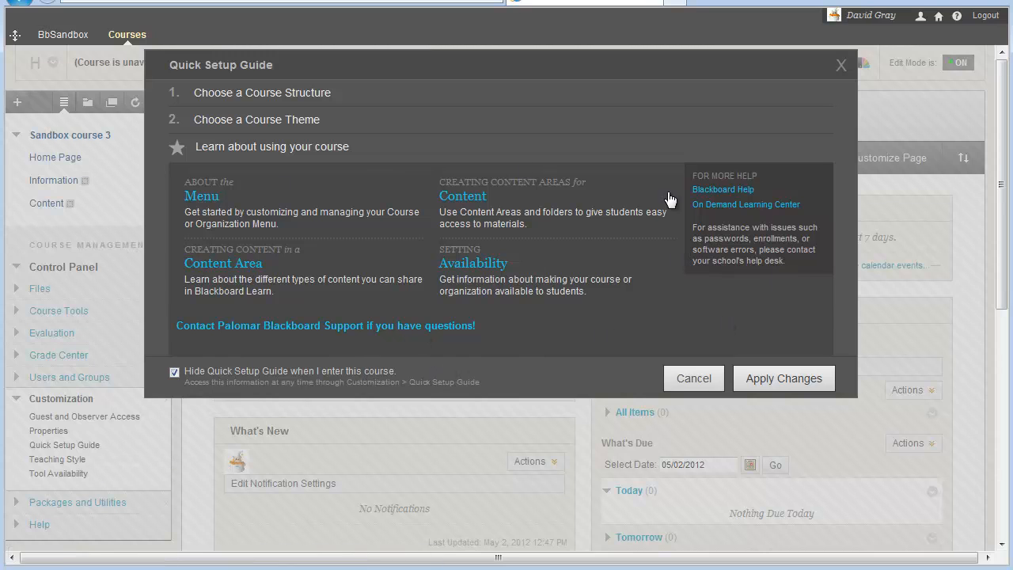
{"action": "mouse_move", "coordinate": [772, 332]}
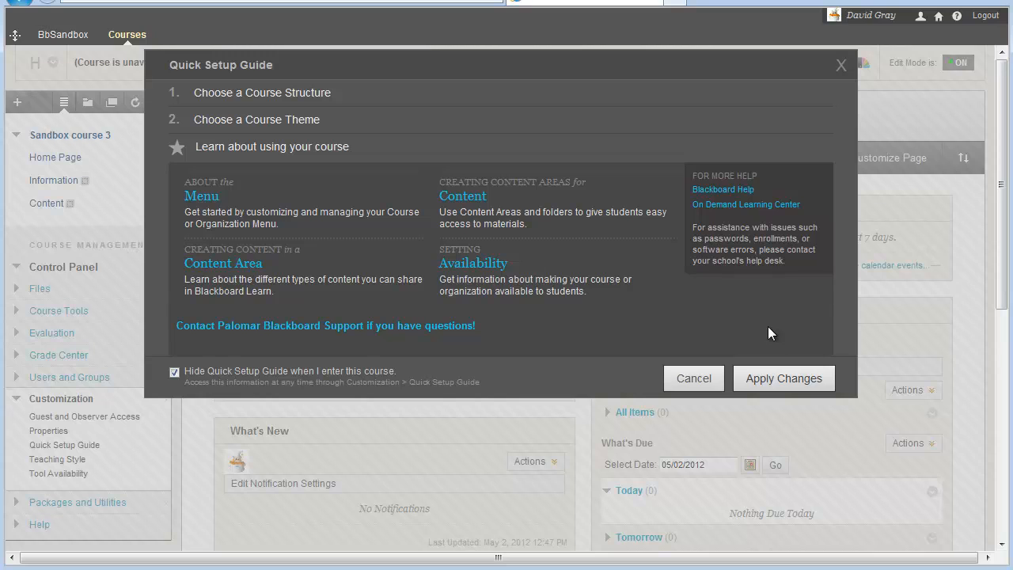
{"action": "mouse_move", "coordinate": [767, 331]}
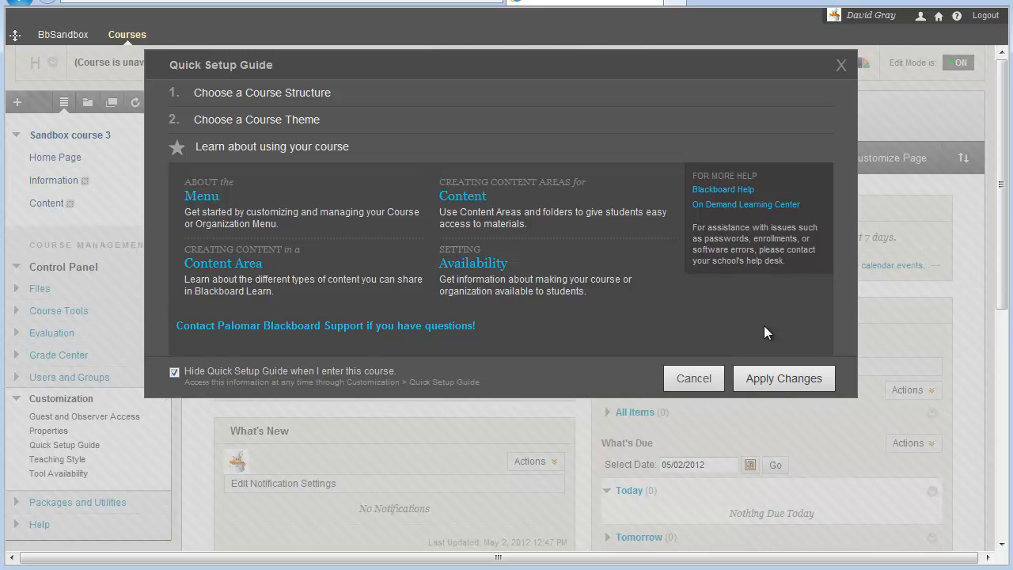
{"action": "mouse_move", "coordinate": [540, 274]}
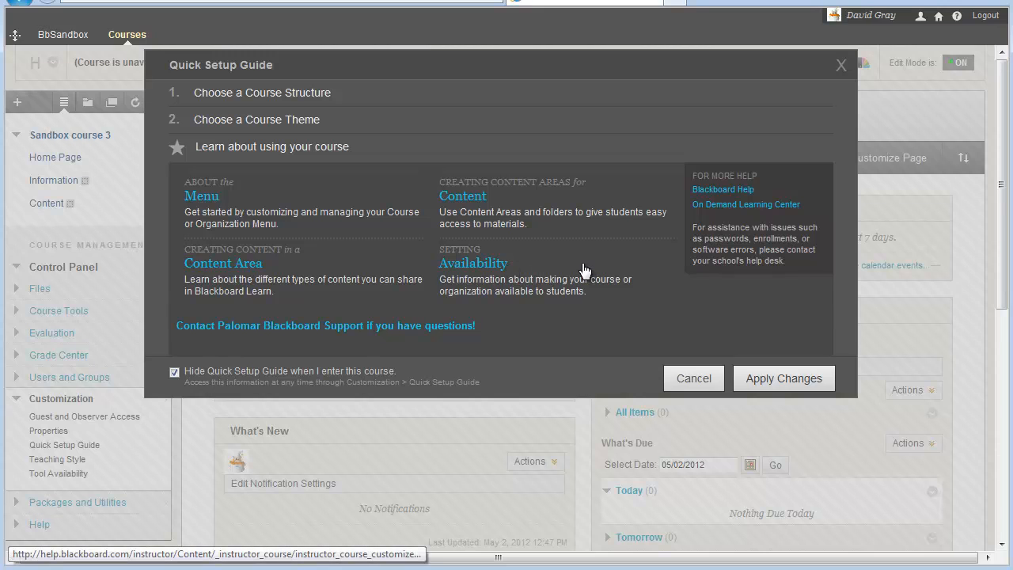
{"action": "mouse_move", "coordinate": [282, 124]}
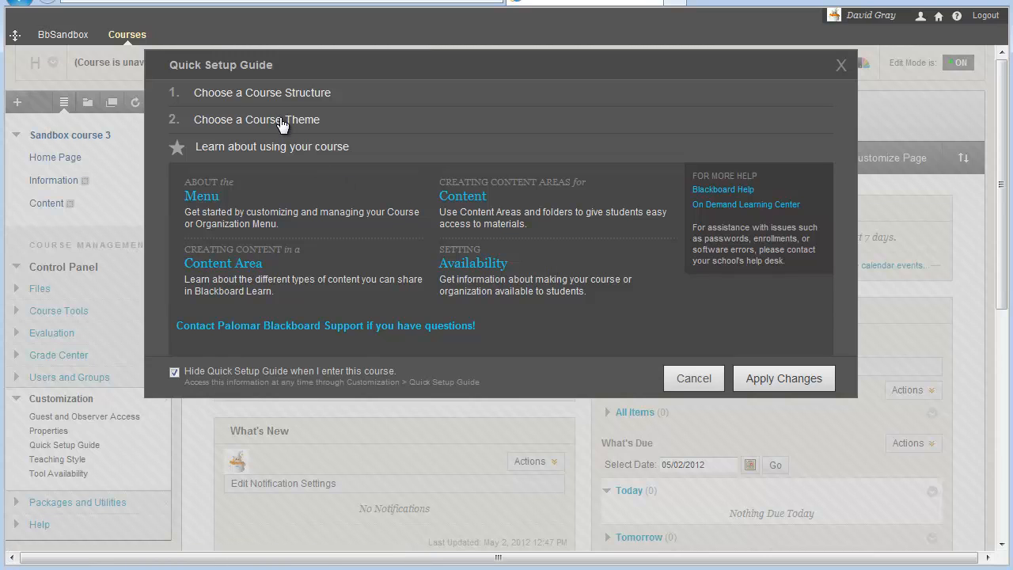
Show the course theme choices and browse the thumbnails from Default to Technology.
{"action": "left_click", "coordinate": [257, 120]}
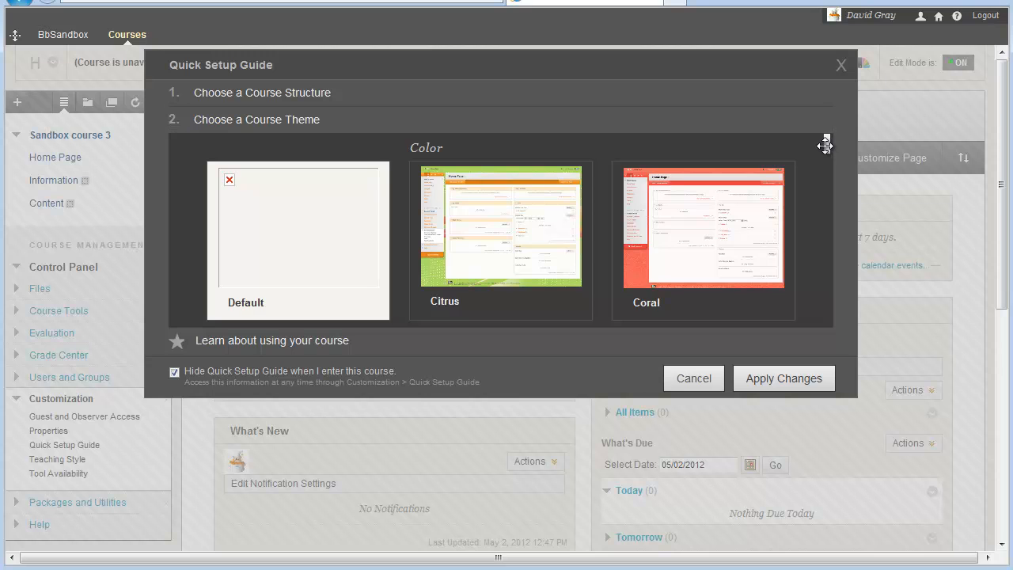
{"action": "scroll", "scroll_direction": "down", "scroll_amount": 3}
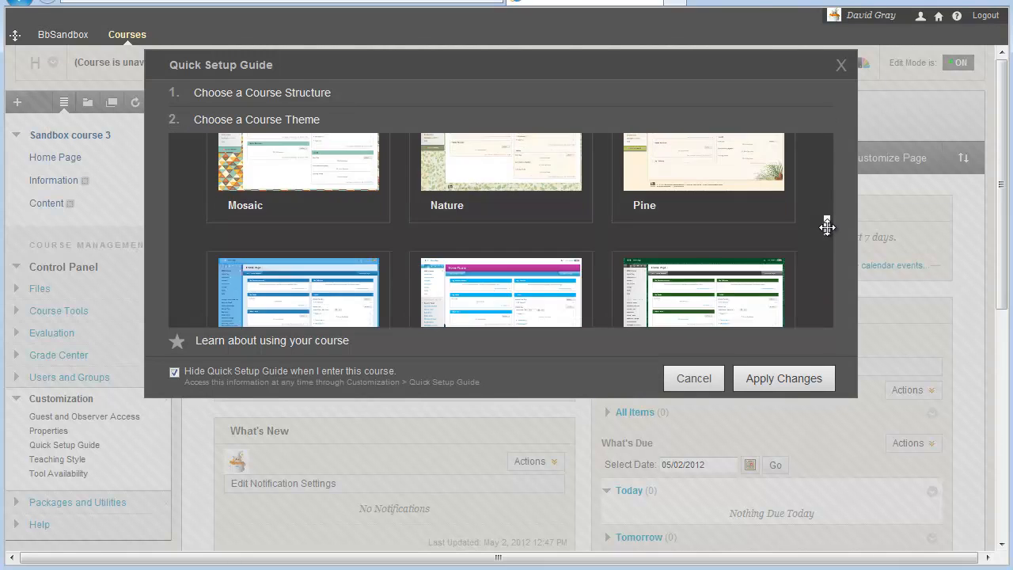
{"action": "scroll", "scroll_direction": "down", "scroll_amount": 3}
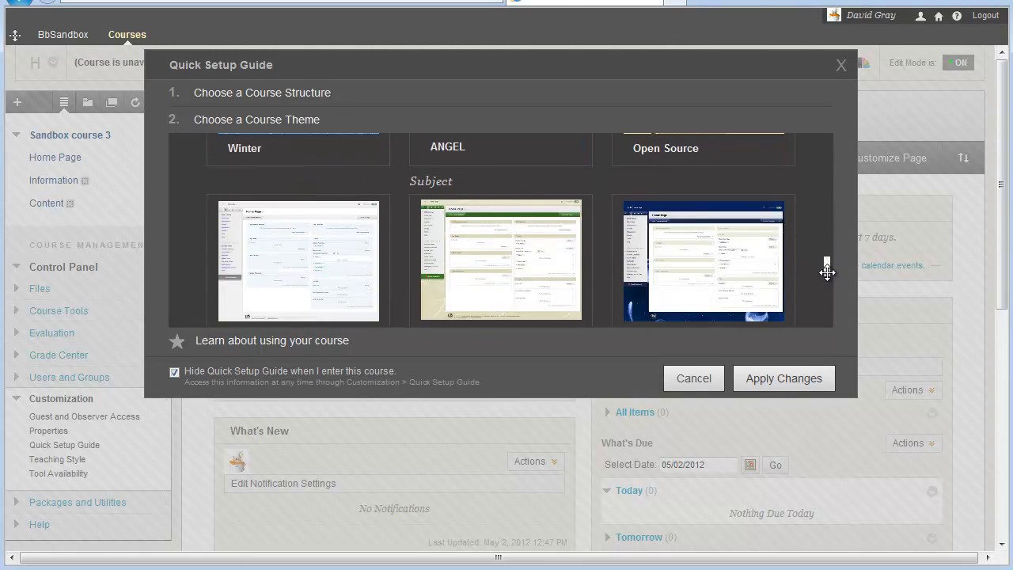
{"action": "scroll", "scroll_direction": "down", "scroll_amount": 3}
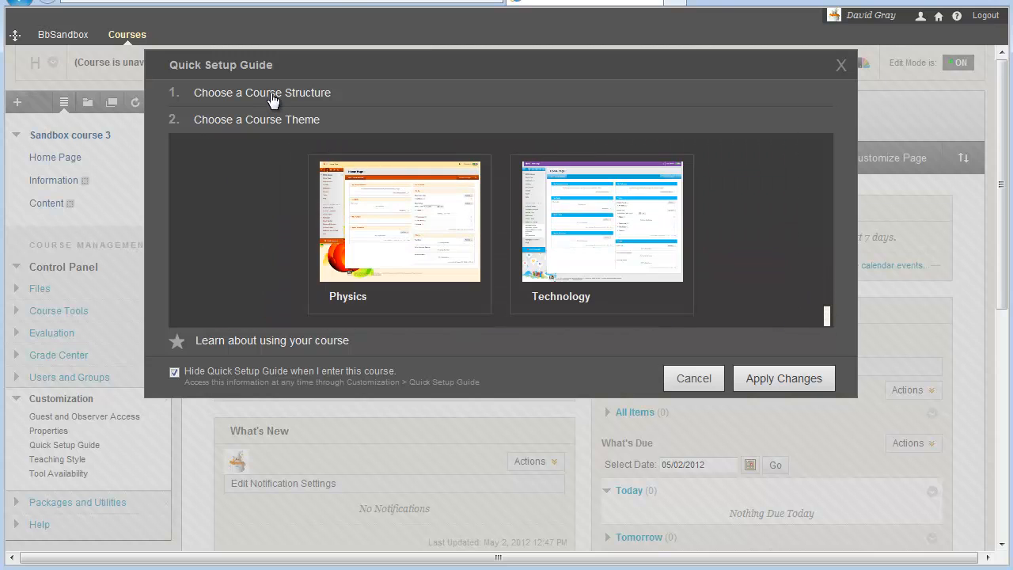
{"action": "left_click", "coordinate": [263, 91]}
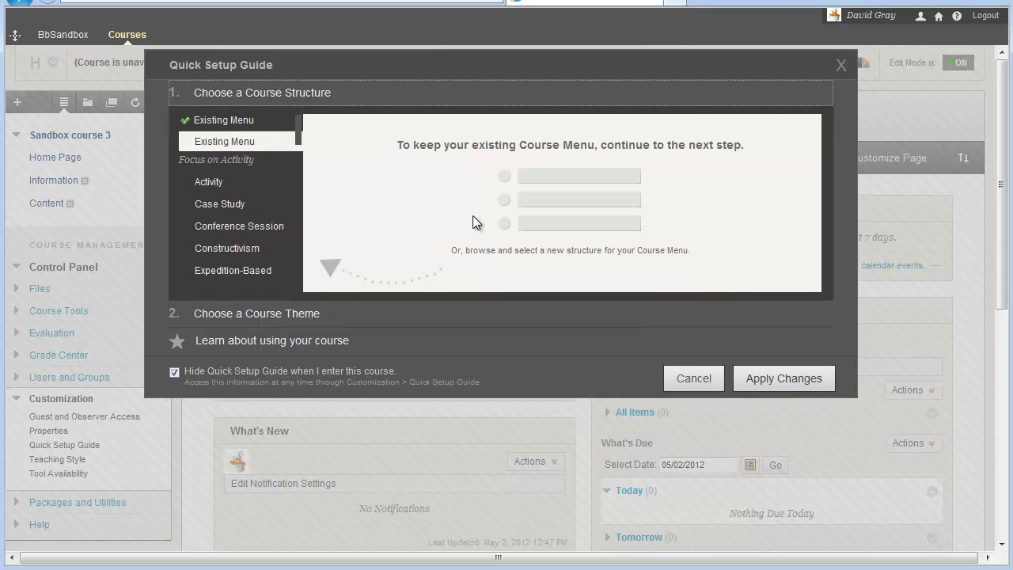
{"action": "mouse_move", "coordinate": [298, 133]}
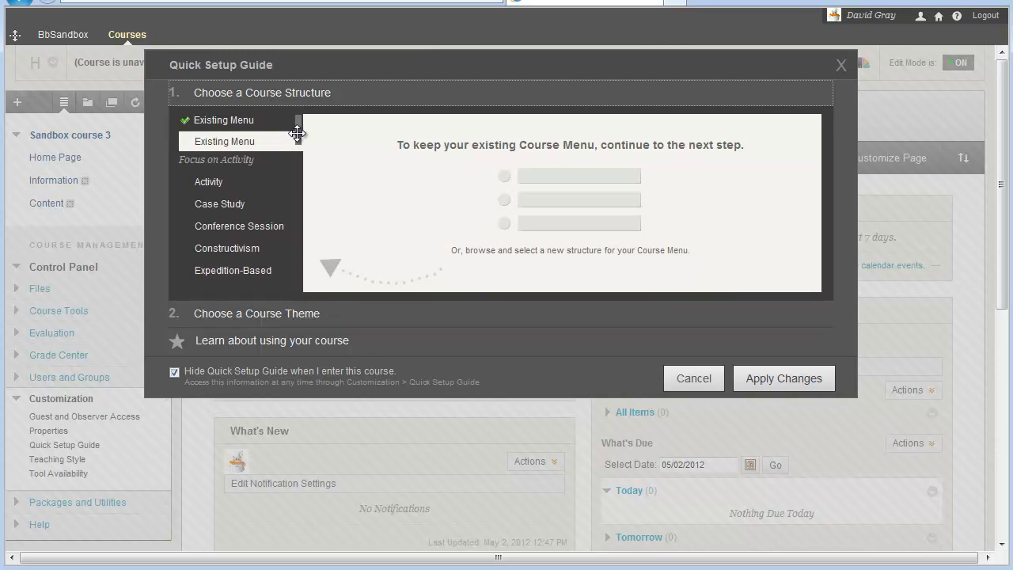
{"action": "scroll", "scroll_direction": "down", "scroll_amount": 3}
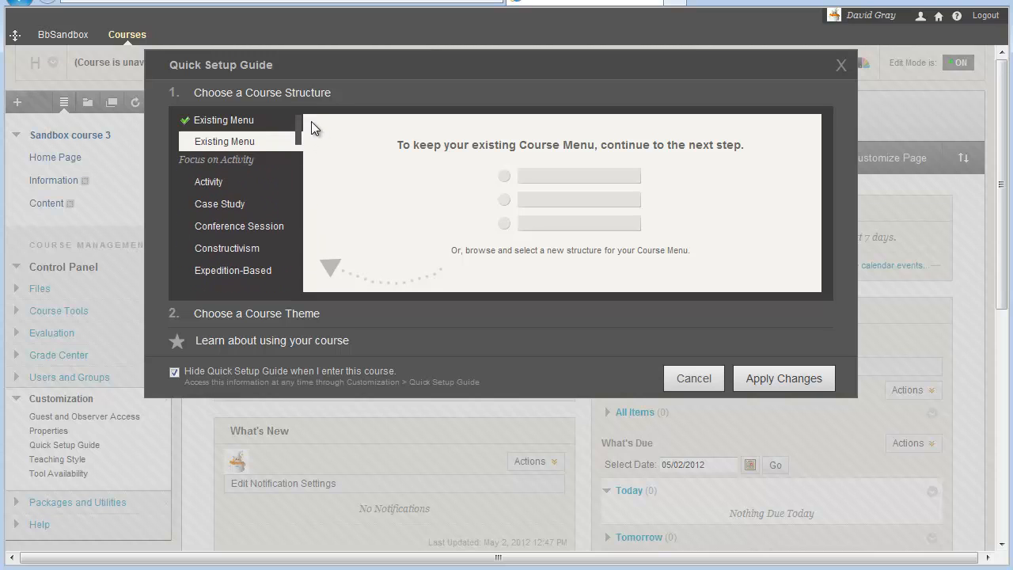
{"action": "mouse_move", "coordinate": [317, 193]}
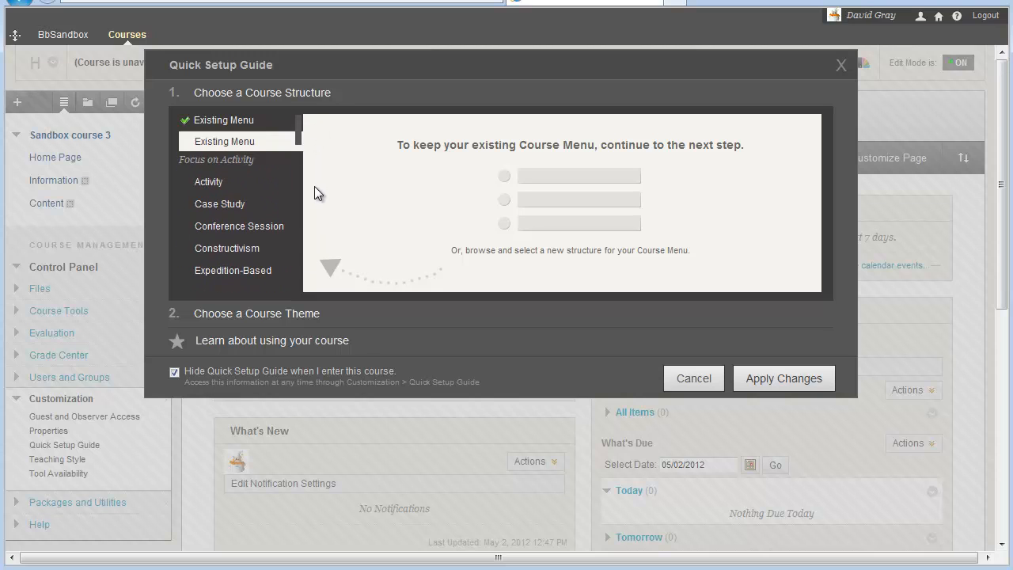
{"action": "mouse_move", "coordinate": [323, 198]}
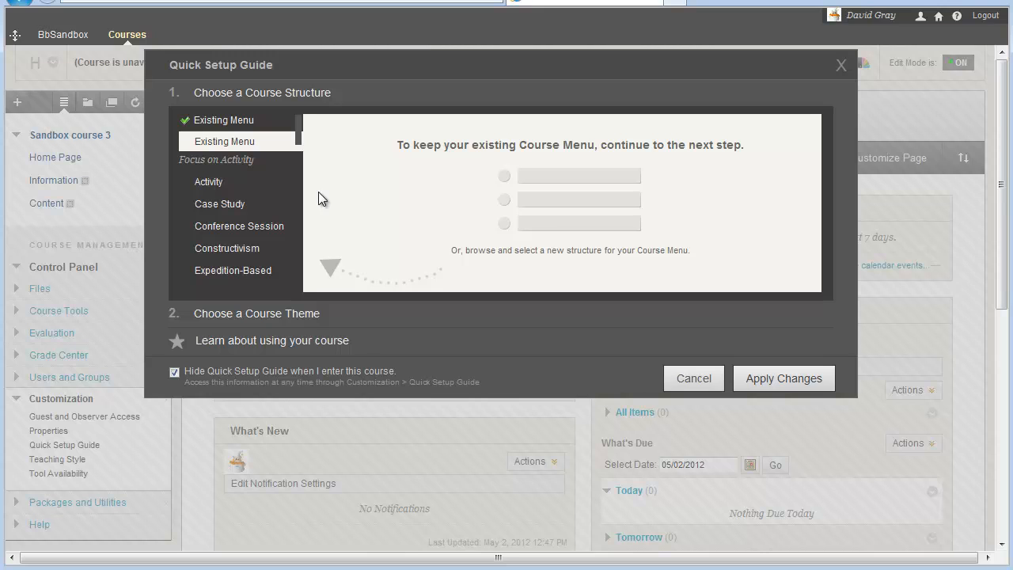
{"action": "mouse_move", "coordinate": [260, 192]}
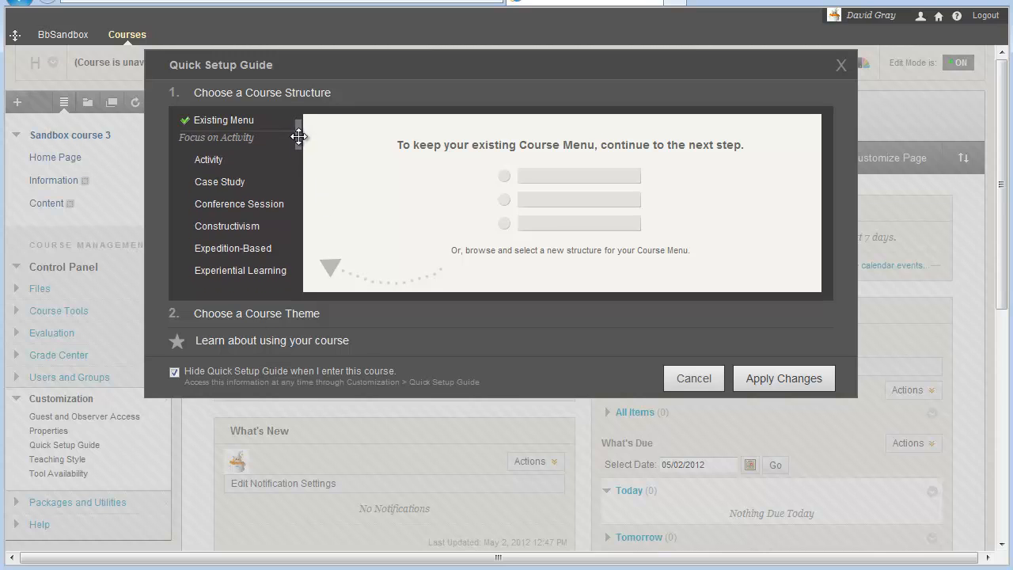
{"action": "scroll", "scroll_direction": "down", "scroll_amount": 3}
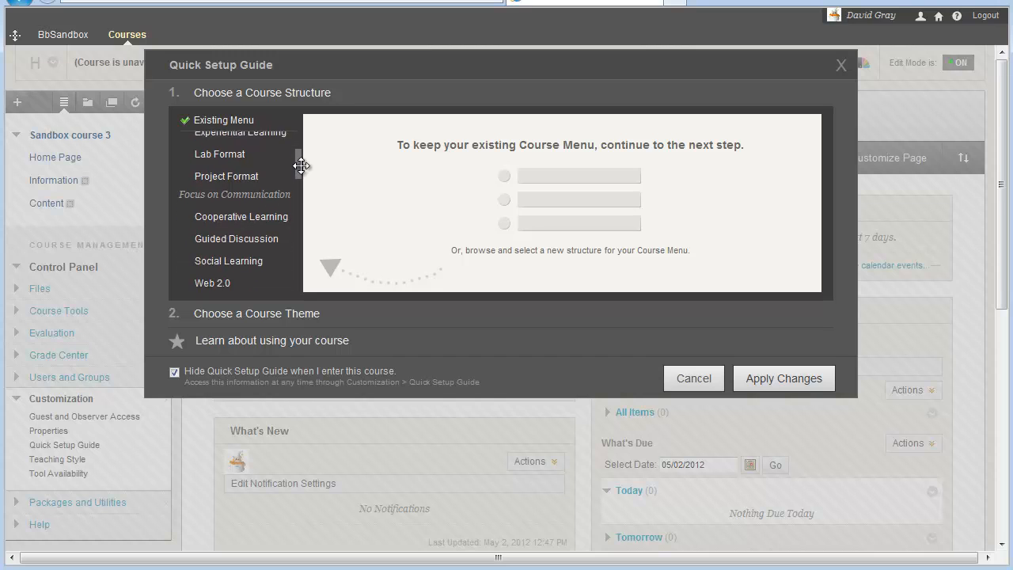
{"action": "scroll", "scroll_direction": "down", "scroll_amount": 3}
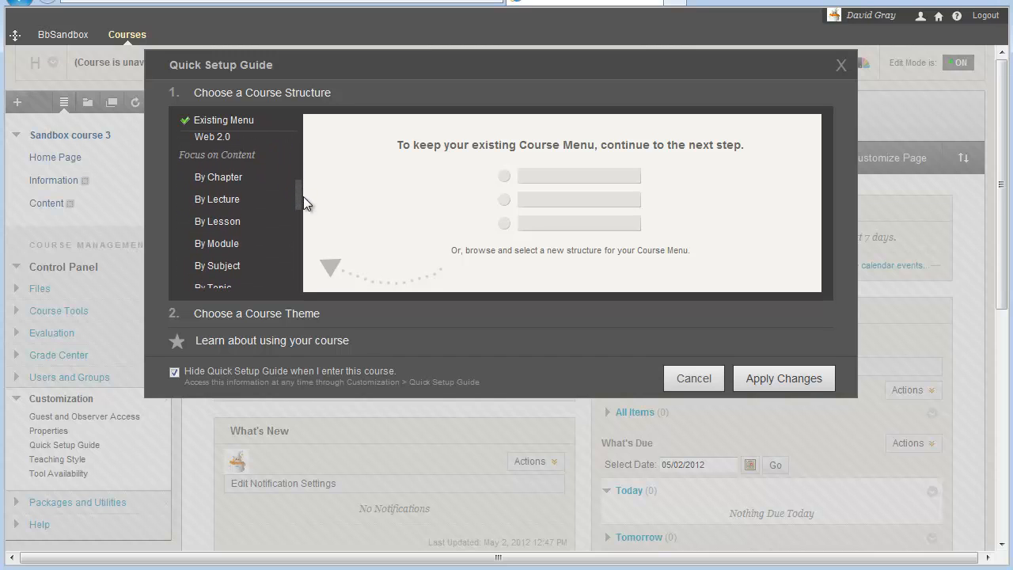
{"action": "scroll", "scroll_direction": "down", "scroll_amount": 3}
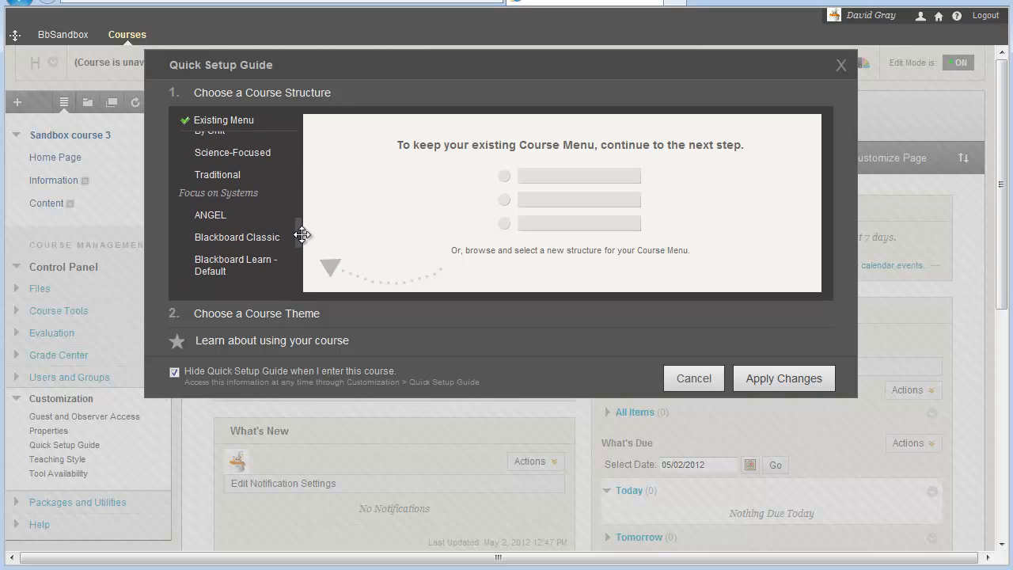
{"action": "scroll", "scroll_direction": "down", "scroll_amount": 3}
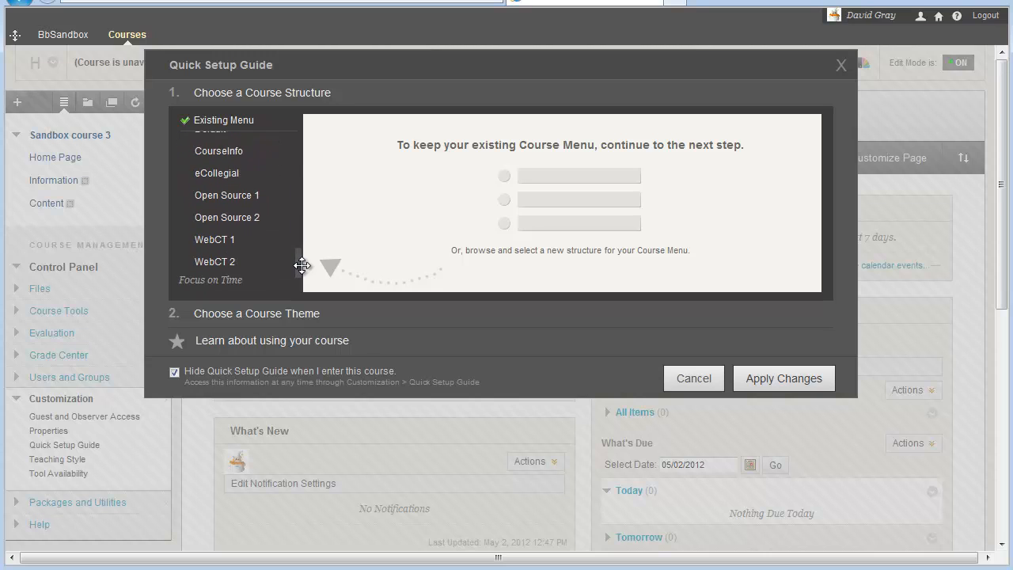
{"action": "scroll", "scroll_direction": "down", "scroll_amount": 3}
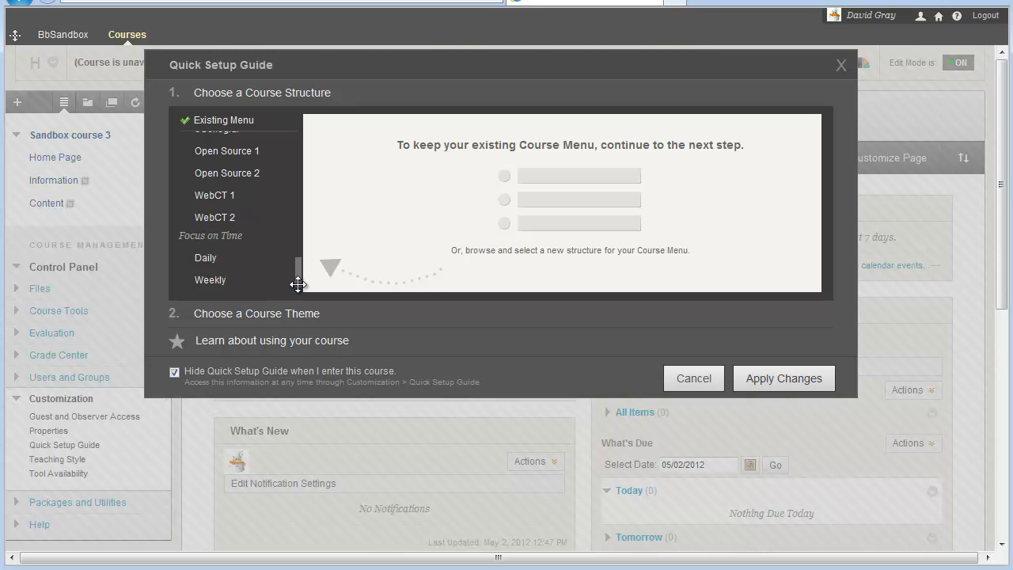
{"action": "mouse_move", "coordinate": [352, 352]}
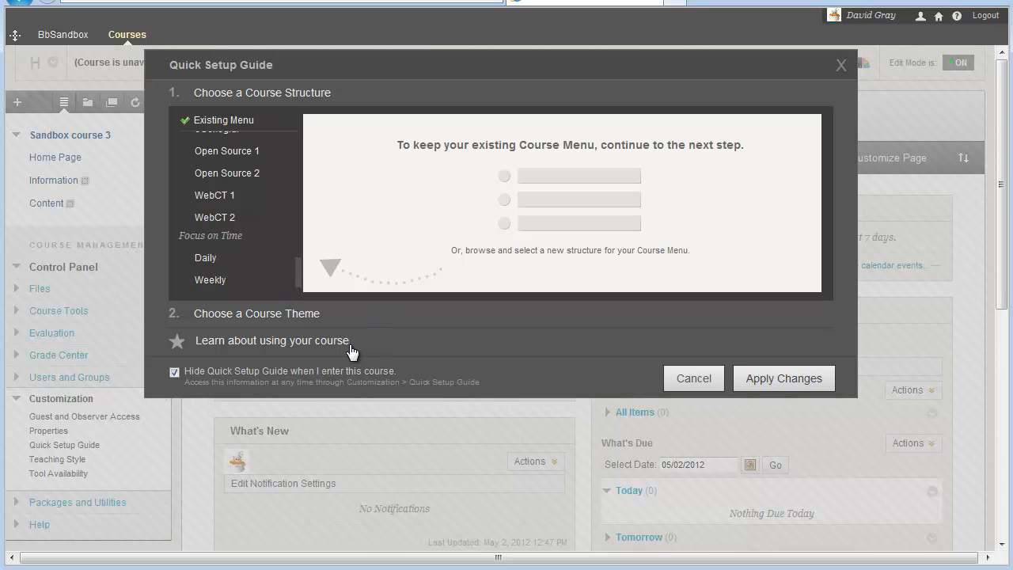
{"action": "mouse_move", "coordinate": [307, 315]}
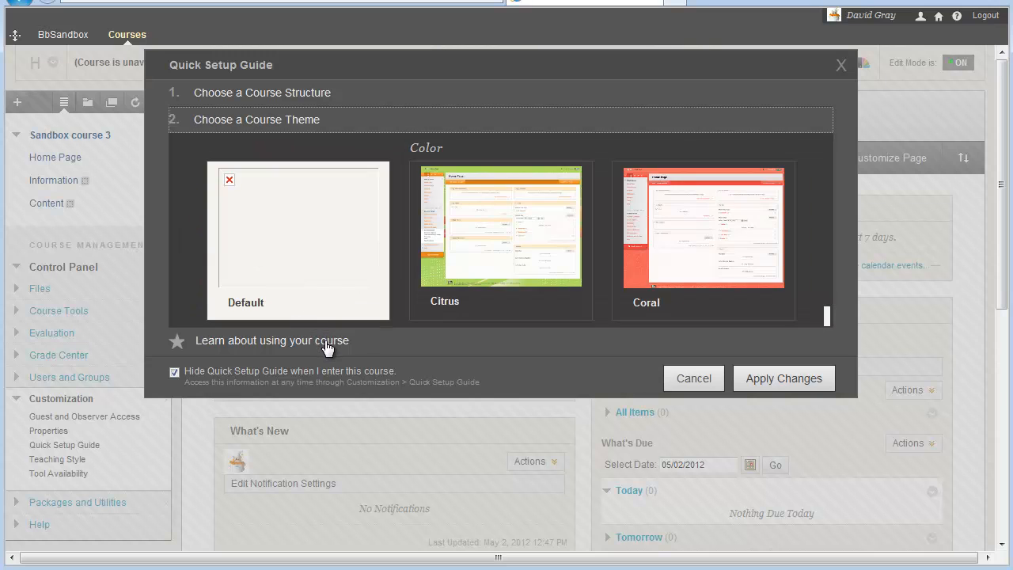
Show the 'Learn about using your course' help topics again.
{"action": "left_click", "coordinate": [272, 340]}
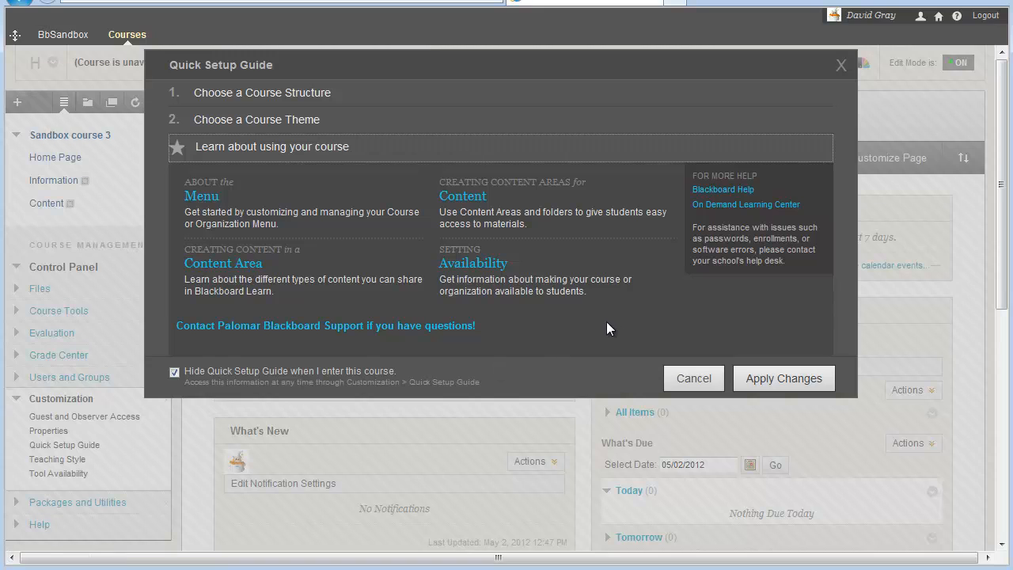
{"action": "mouse_move", "coordinate": [423, 326]}
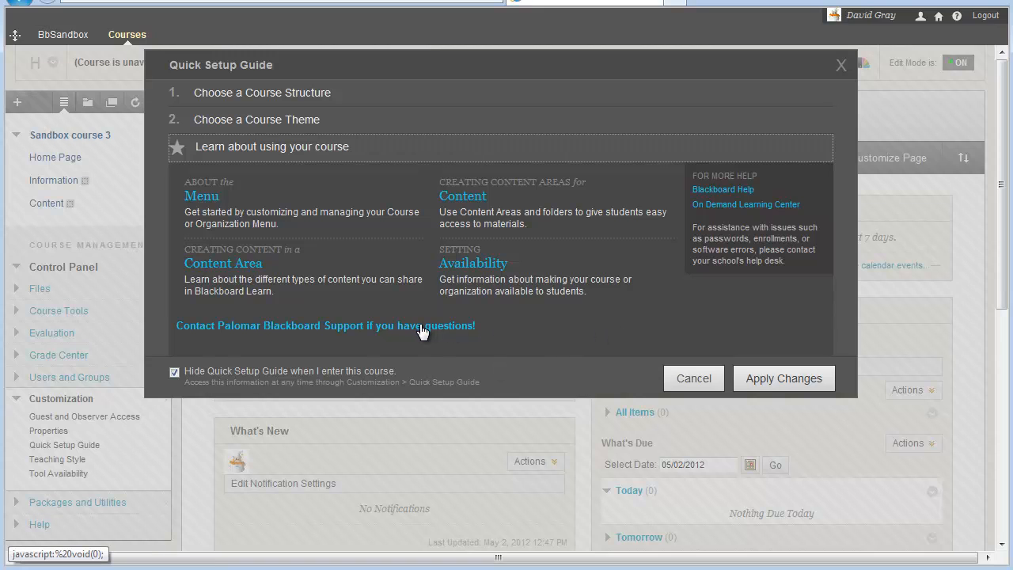
{"action": "mouse_move", "coordinate": [561, 358]}
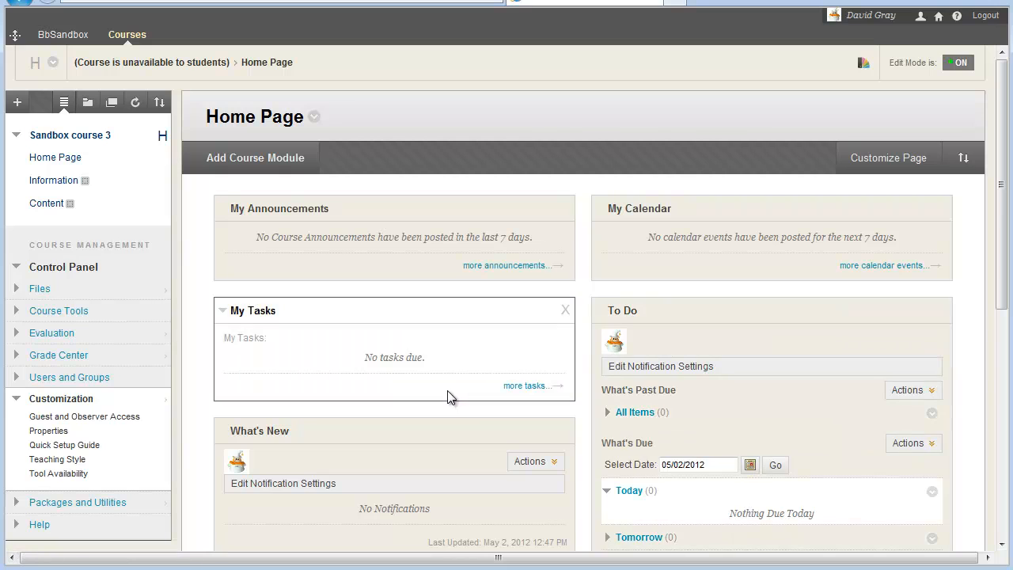
{"action": "mouse_move", "coordinate": [190, 513]}
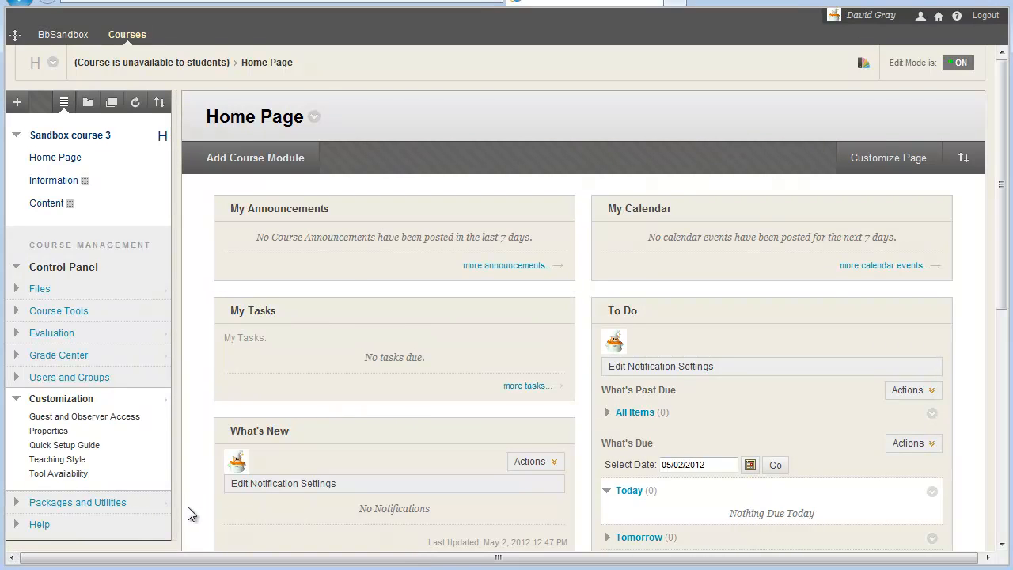